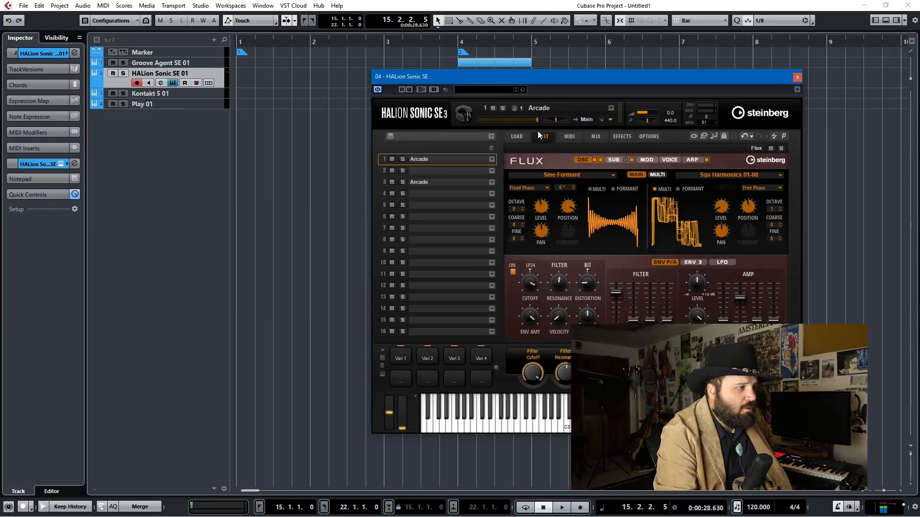
{"action": "mouse_move", "coordinate": [633, 213]}
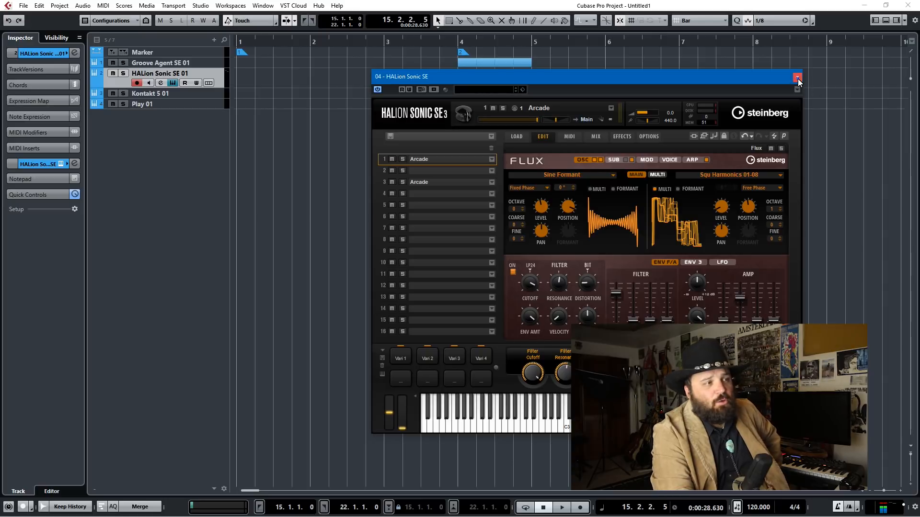
- Close the HALion Sonic SE instrument window to return to the project arrangement
{"action": "left_click", "coordinate": [797, 77]}
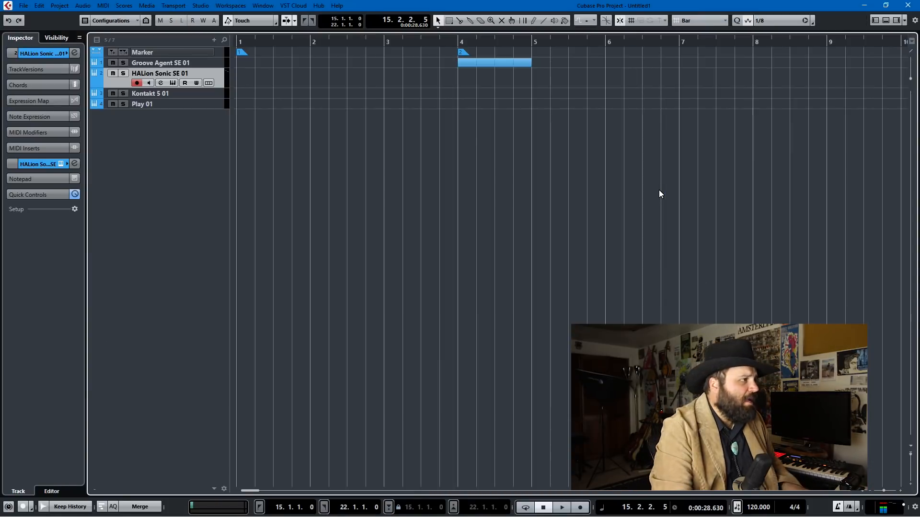
{"action": "mouse_move", "coordinate": [293, 59]}
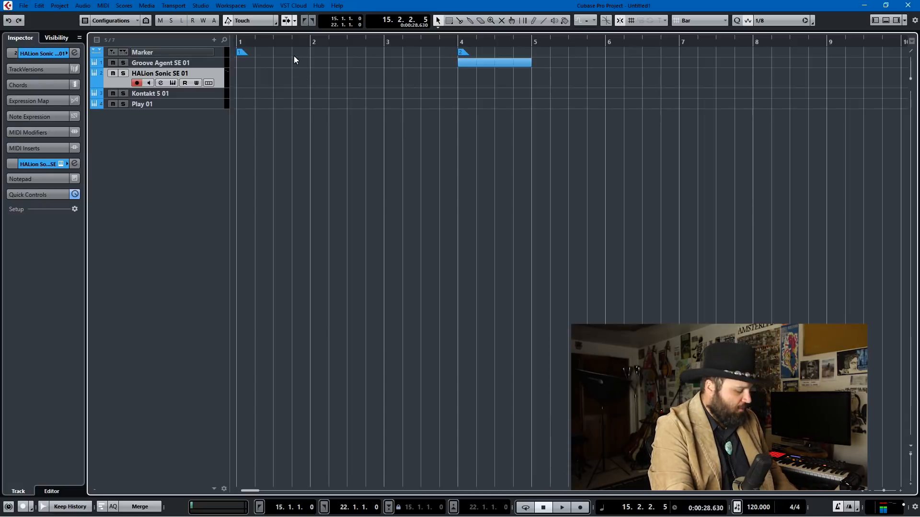
{"action": "mouse_move", "coordinate": [312, 80]}
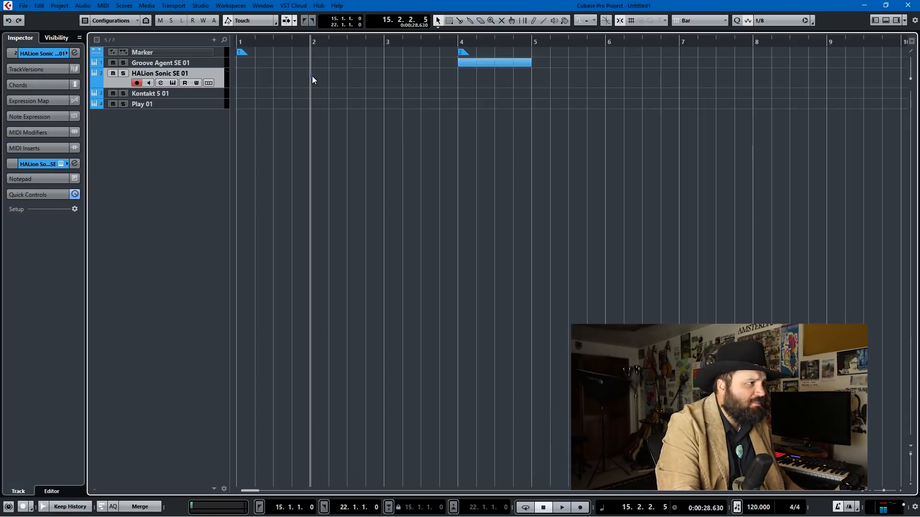
- Draw a MIDI part at bar 2 on the HALion track and show Preferences > User Interface > Custom Colors
{"action": "left_click_drag", "start_coordinate": [310, 80], "coordinate": [382, 85]}
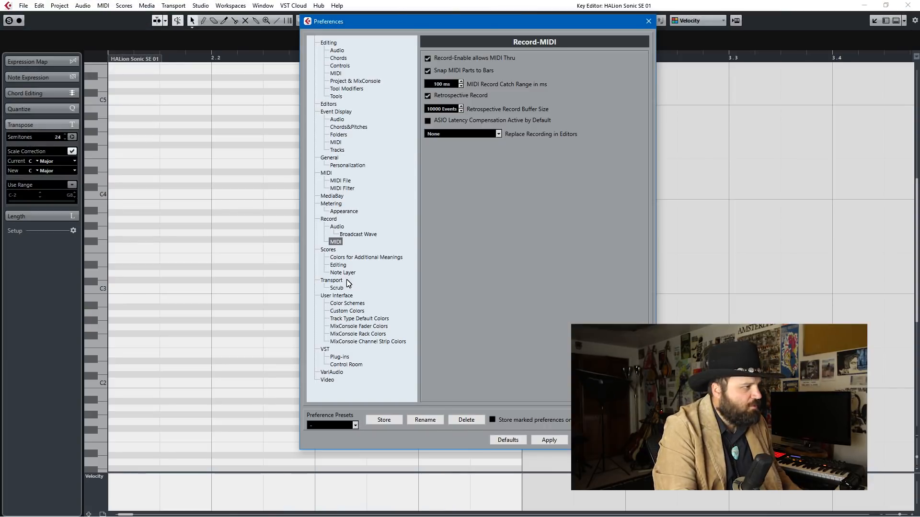
{"action": "mouse_move", "coordinate": [357, 265]}
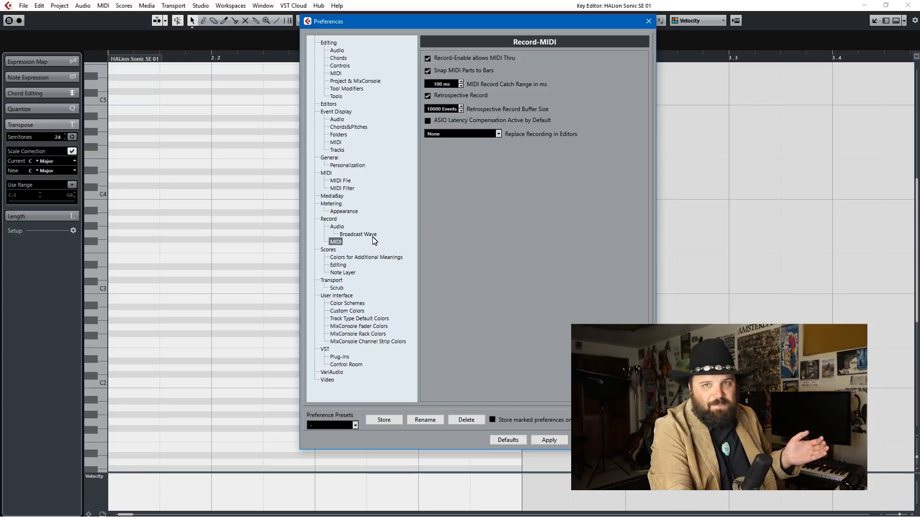
{"action": "mouse_move", "coordinate": [345, 308]}
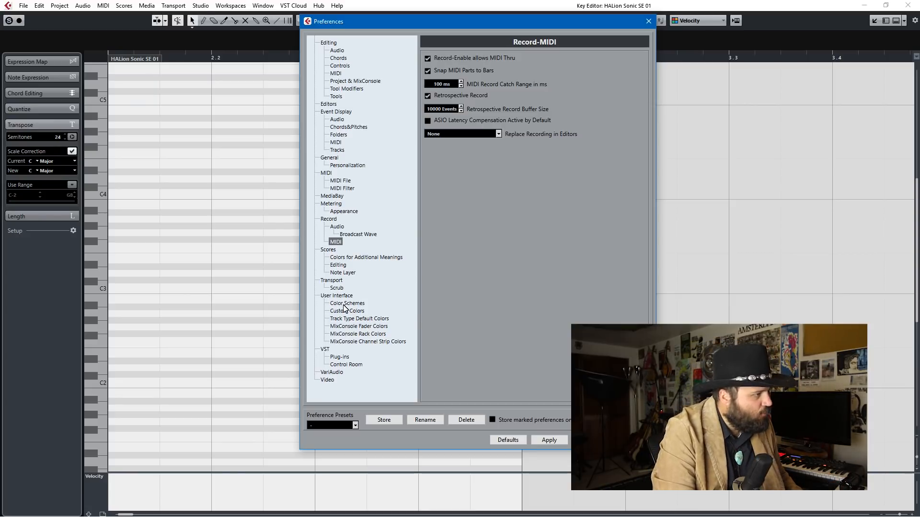
{"action": "left_click", "coordinate": [347, 304]}
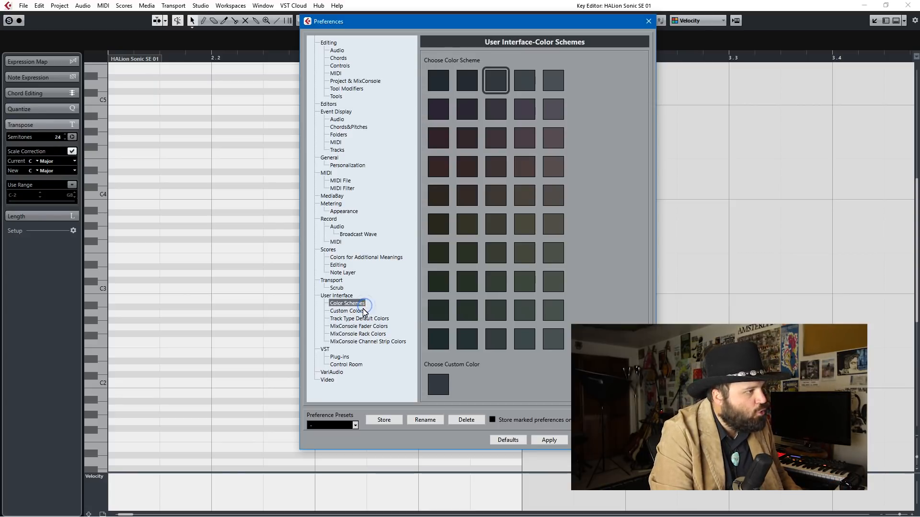
{"action": "left_click", "coordinate": [347, 311]}
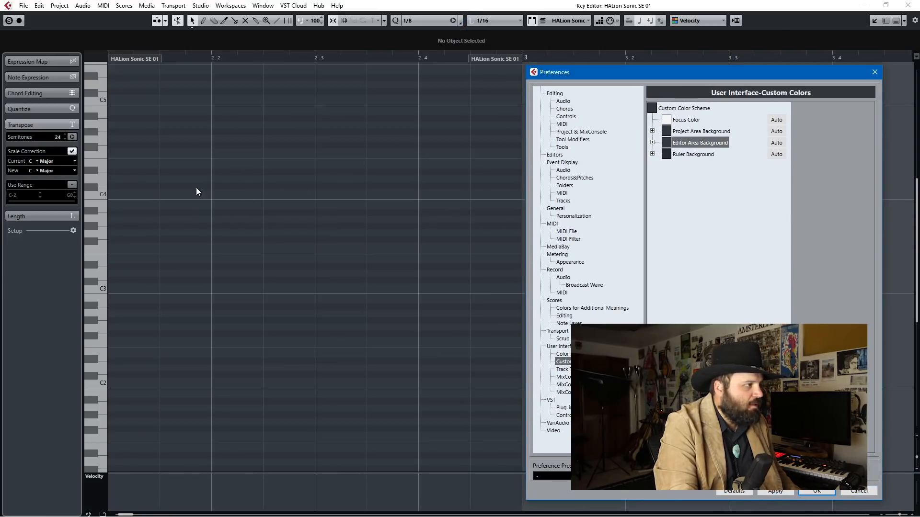
{"action": "mouse_move", "coordinate": [36, 181]}
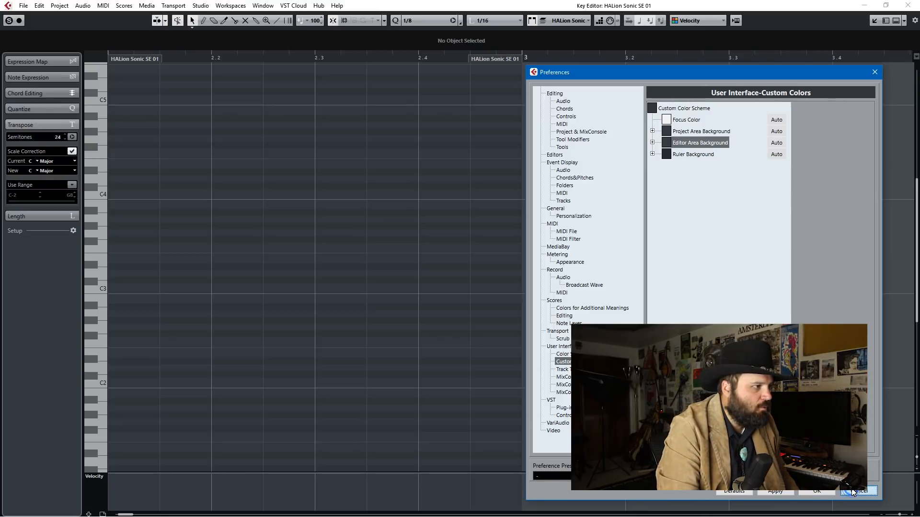
- Cancel Preferences without keeping changes and close the MixConsole to return to the project
{"action": "left_click", "coordinate": [857, 491]}
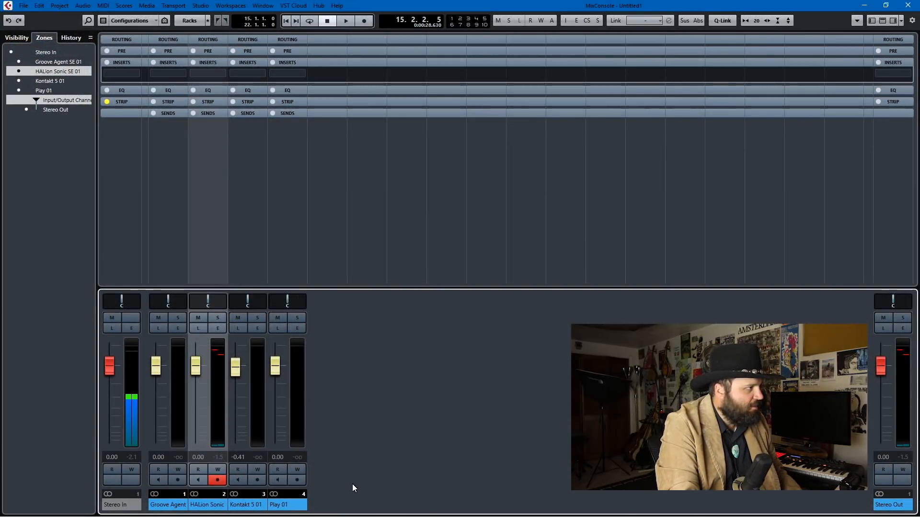
{"action": "left_click", "coordinate": [17, 37]}
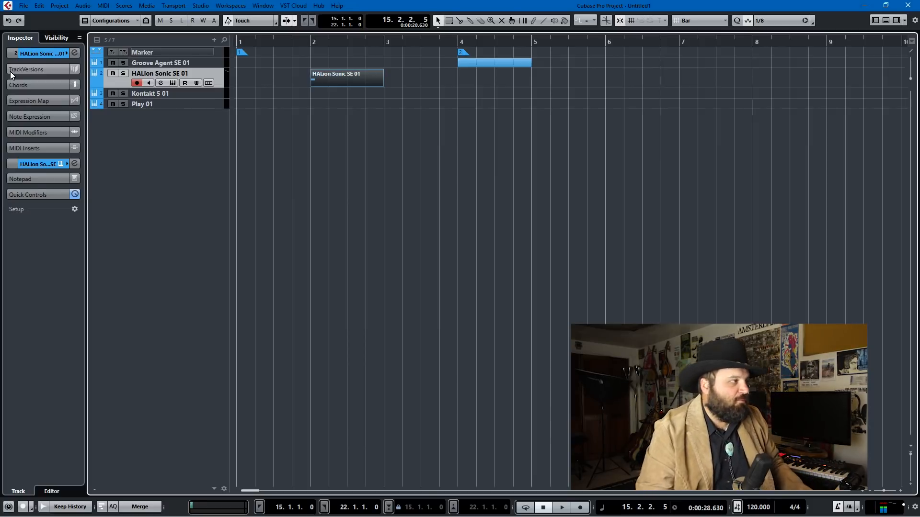
- Open the Groove Agent part in the Drum Editor, enter Snare notes and set quantize to 1/64
{"action": "left_click", "coordinate": [160, 64]}
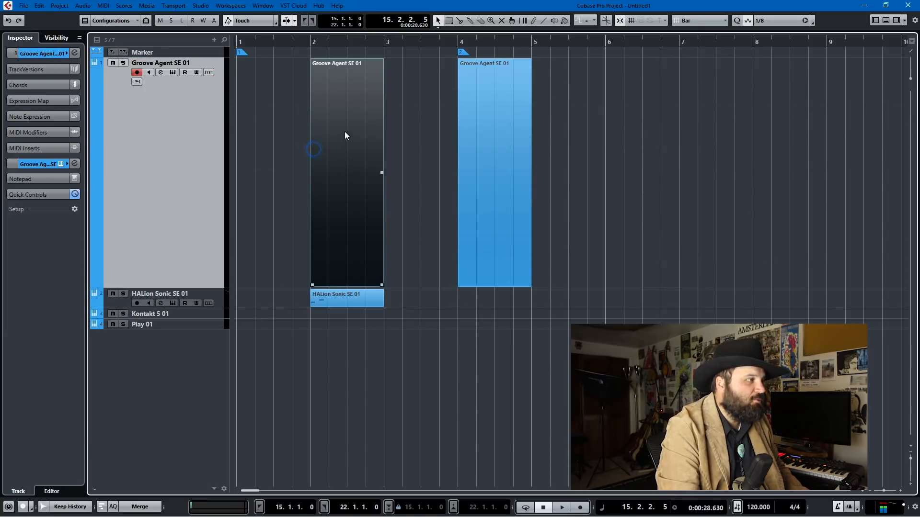
{"action": "left_click", "coordinate": [102, 6]}
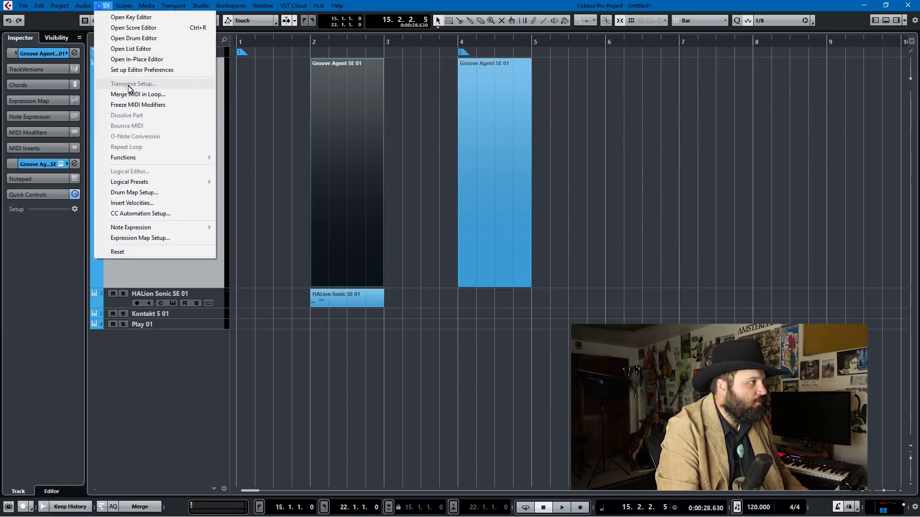
{"action": "left_click", "coordinate": [134, 39]}
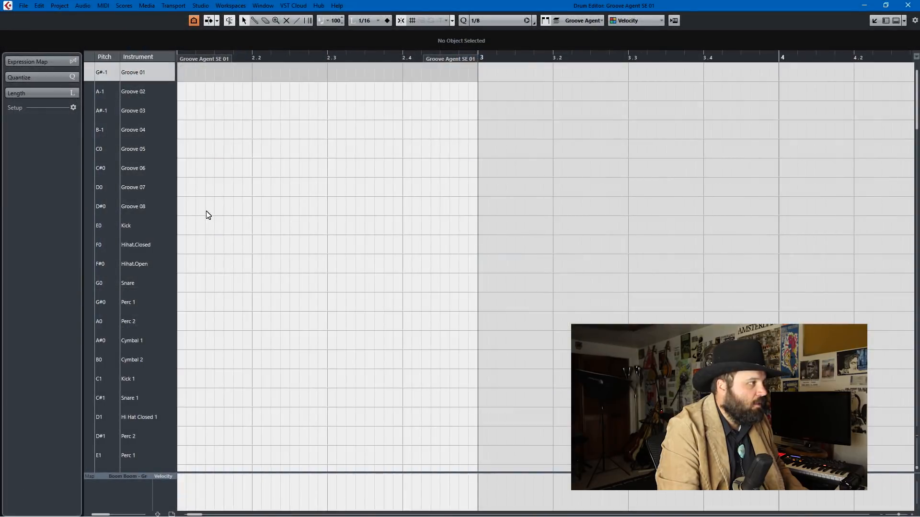
{"action": "left_click", "coordinate": [463, 22]}
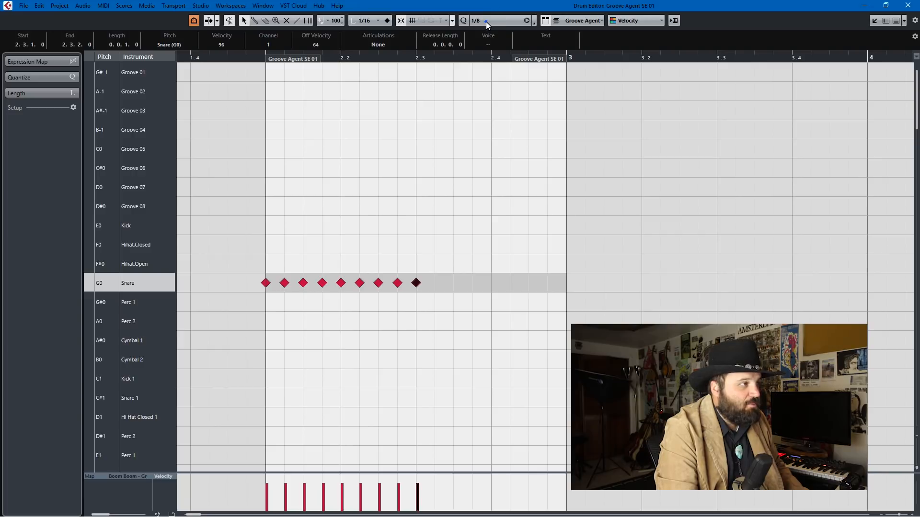
{"action": "left_click", "coordinate": [499, 20]}
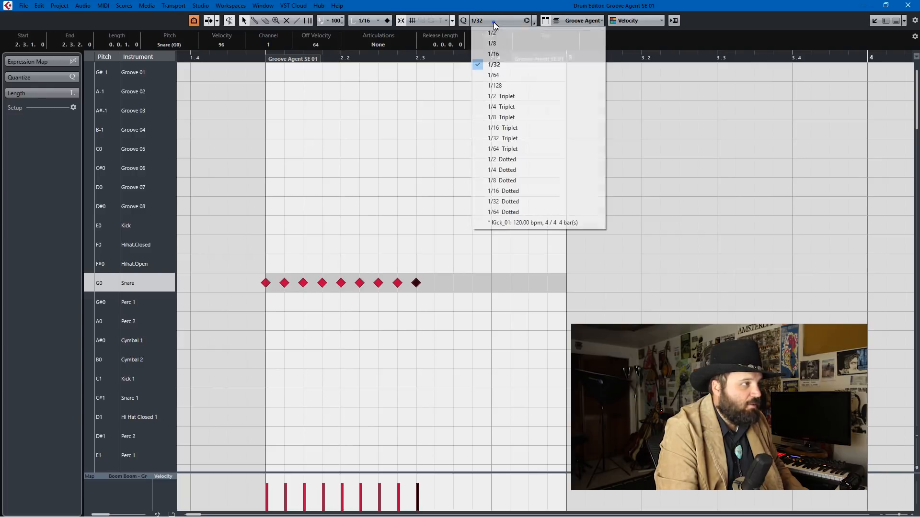
{"action": "left_click", "coordinate": [494, 75]}
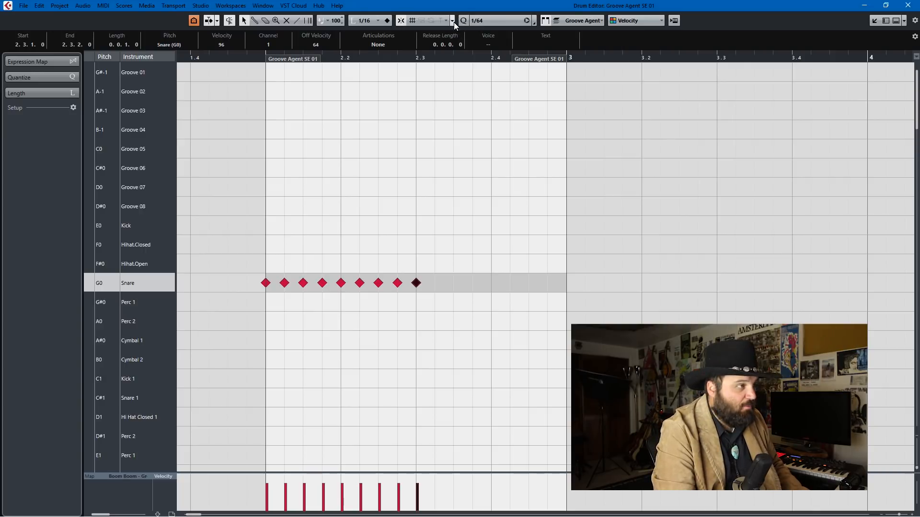
- Set Drum Editor snap type to Use Quantize and add a Groove 05 hit on beat 2.2
{"action": "left_click", "coordinate": [453, 20]}
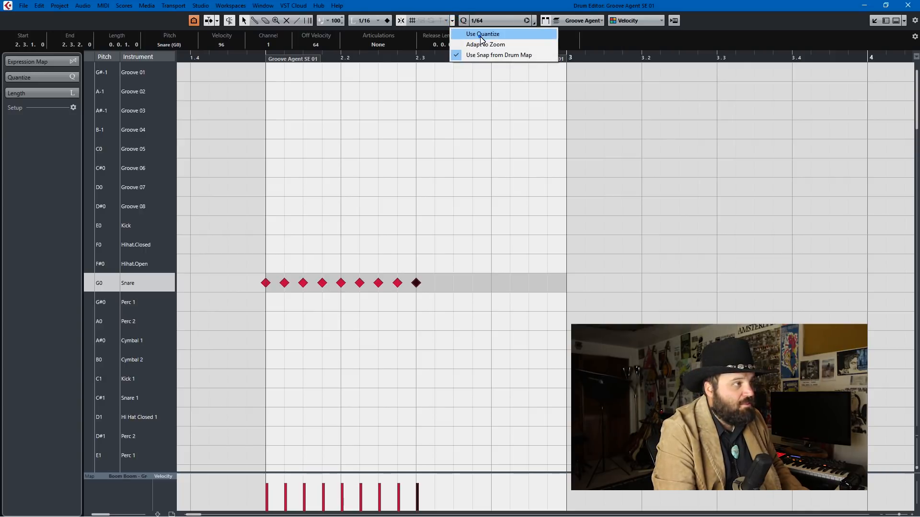
{"action": "left_click", "coordinate": [482, 33]}
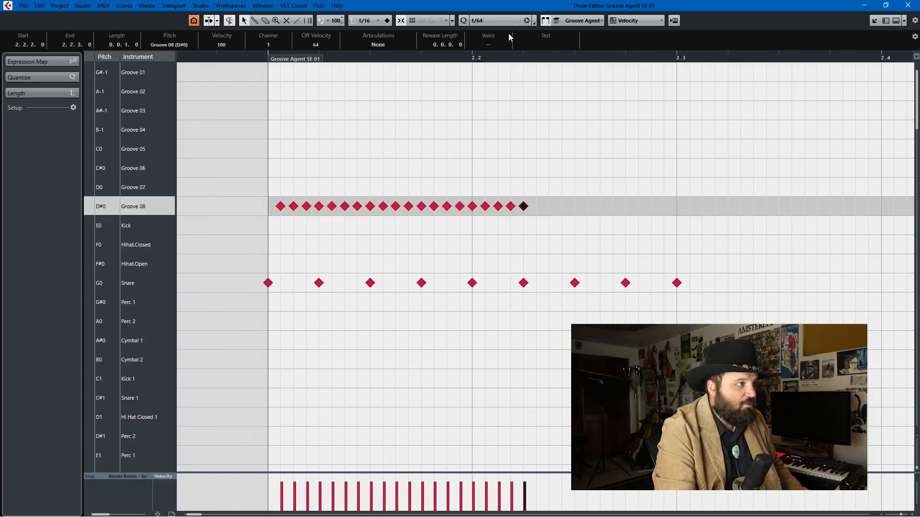
{"action": "left_click", "coordinate": [498, 20]}
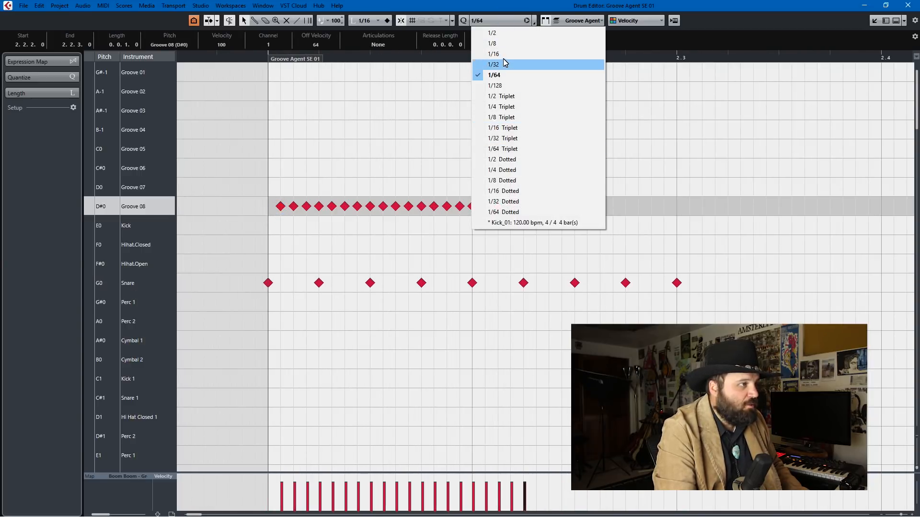
{"action": "left_click", "coordinate": [491, 43]}
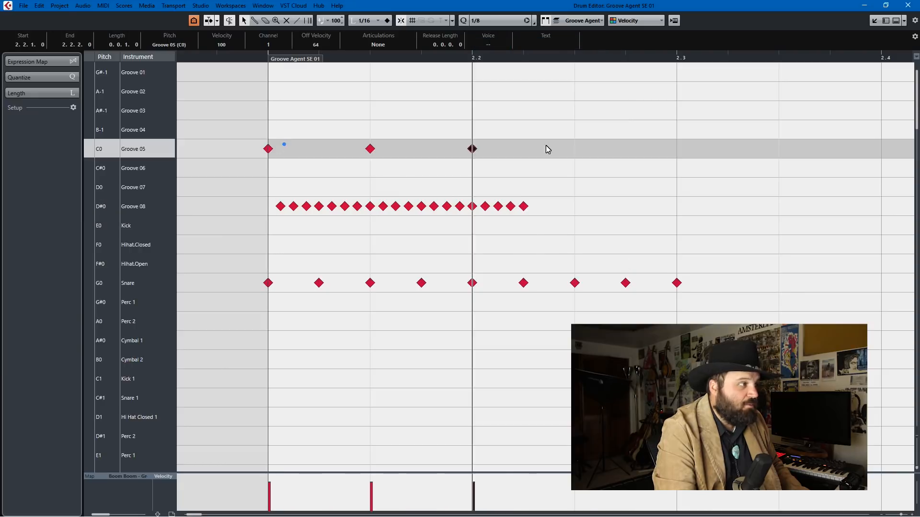
{"action": "left_click", "coordinate": [574, 148]}
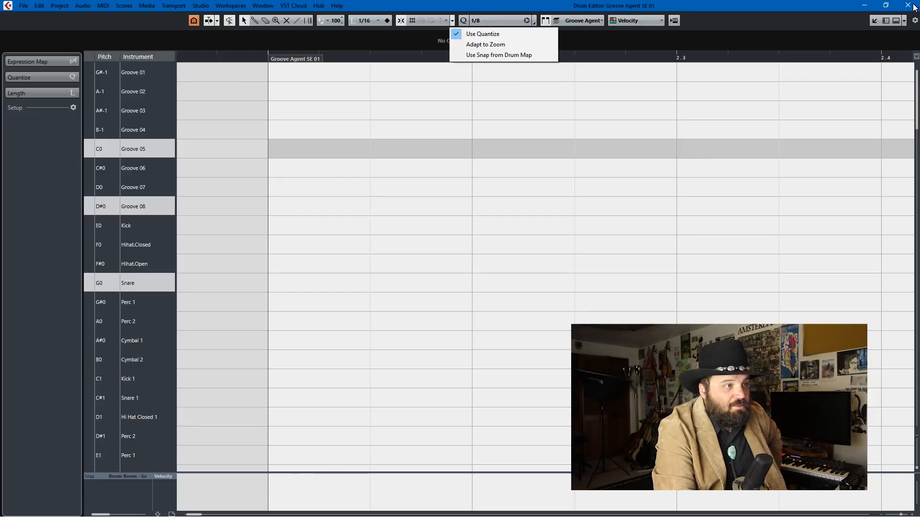
{"action": "left_click", "coordinate": [448, 244]}
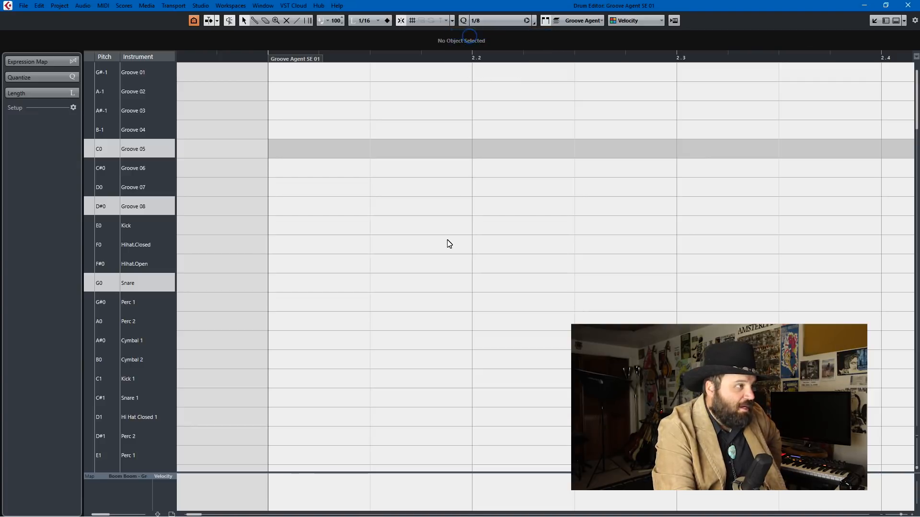
{"action": "mouse_move", "coordinate": [393, 205]}
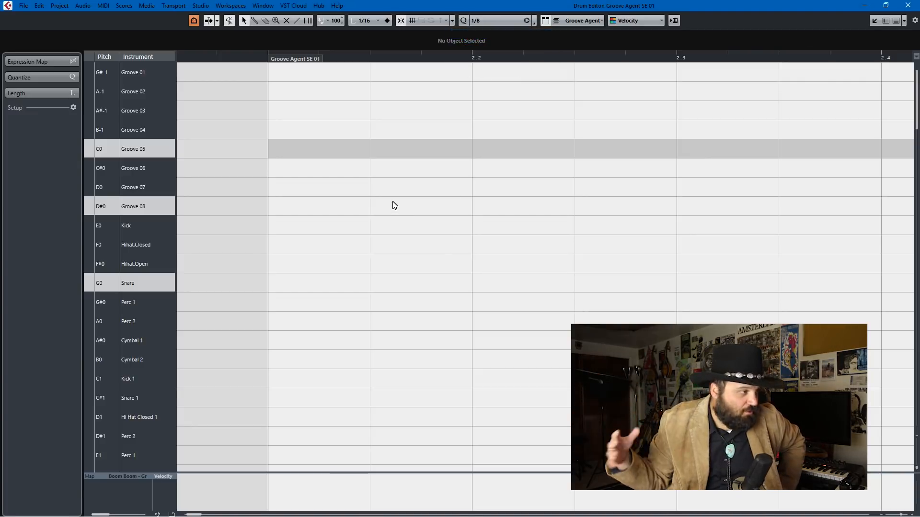
{"action": "mouse_move", "coordinate": [797, 190]}
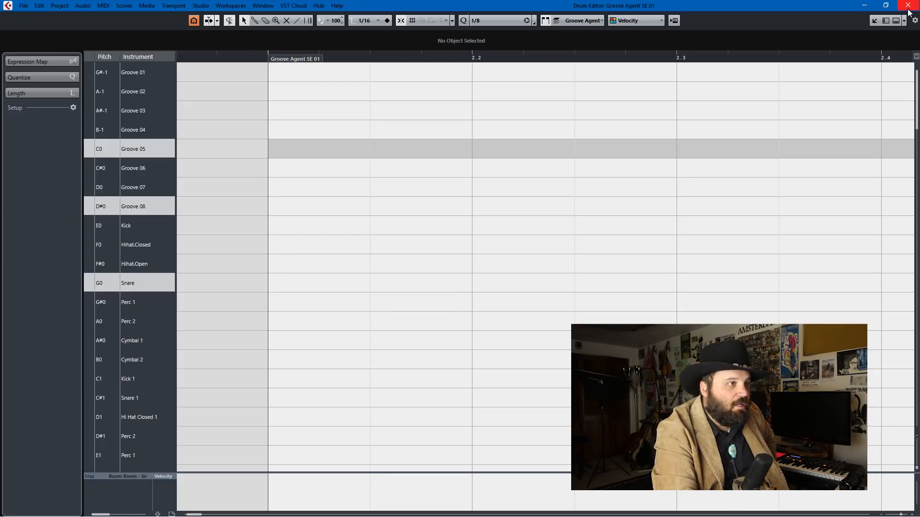
{"action": "left_click", "coordinate": [913, 6]}
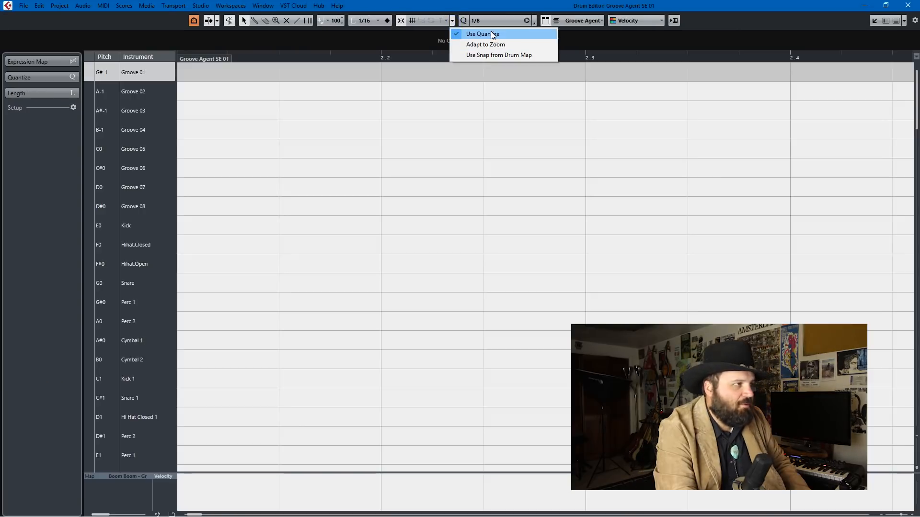
{"action": "mouse_move", "coordinate": [130, 204]}
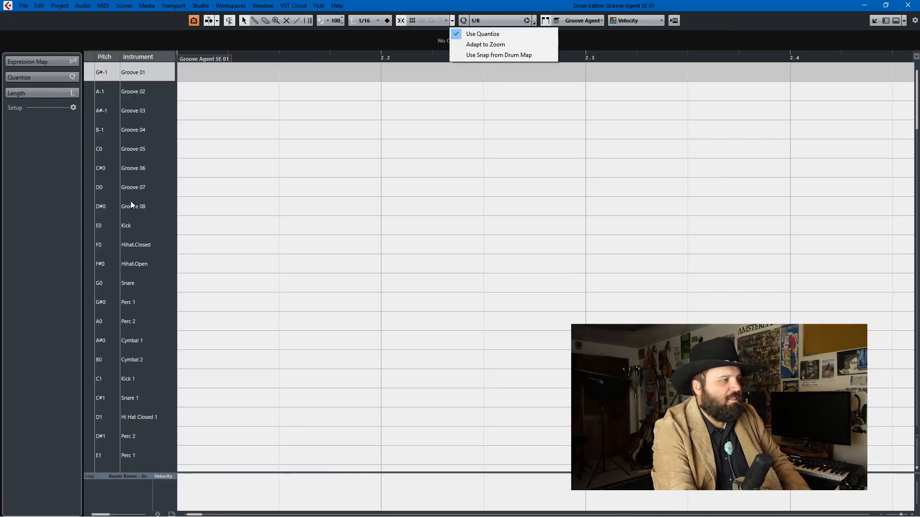
{"action": "mouse_move", "coordinate": [384, 181]}
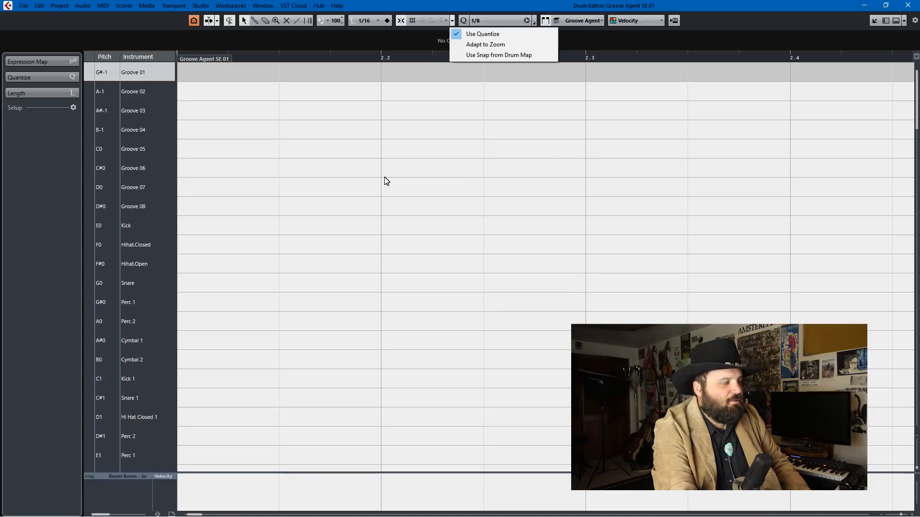
{"action": "mouse_move", "coordinate": [498, 55]}
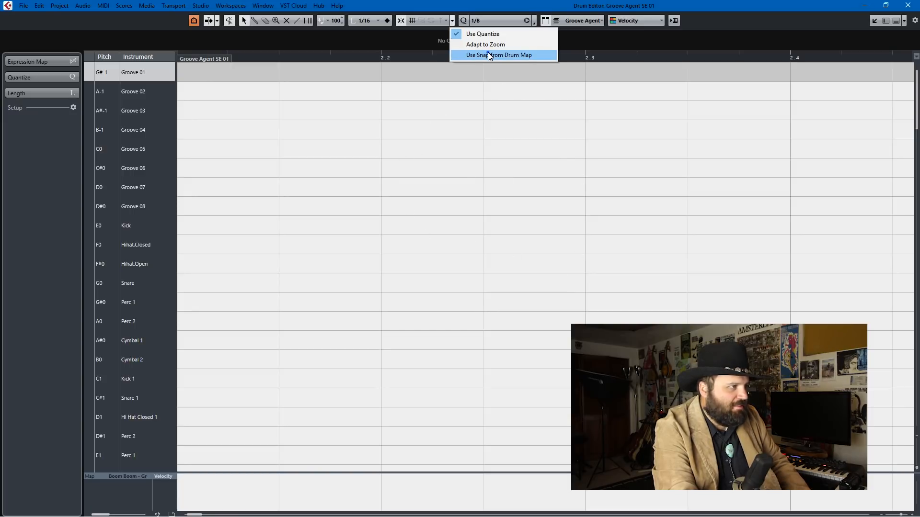
- Set the Drum Editor snap type back to Use Snap from Drum Map
{"action": "left_click", "coordinate": [499, 54]}
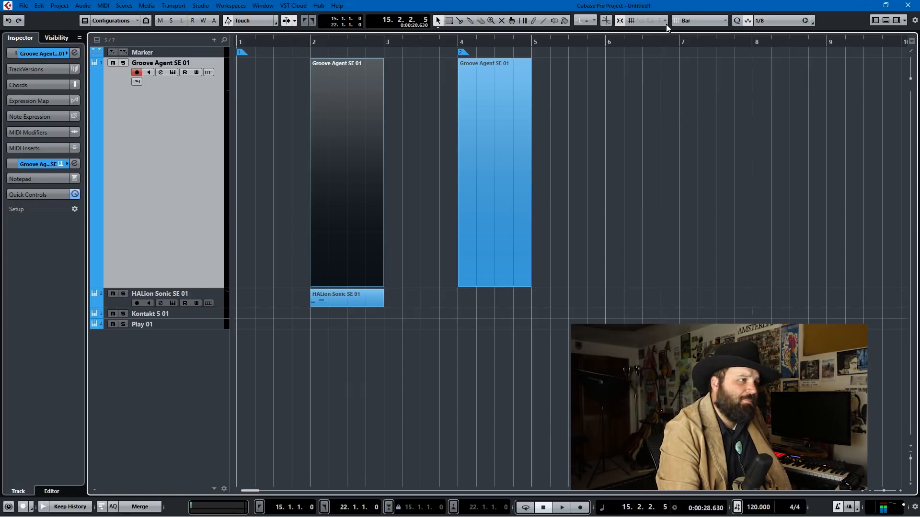
{"action": "mouse_move", "coordinate": [707, 27]}
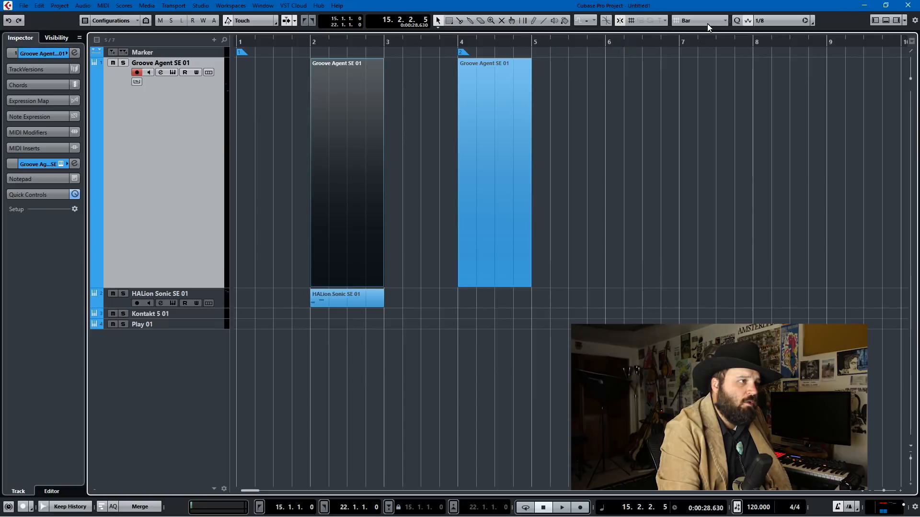
{"action": "mouse_move", "coordinate": [353, 48]}
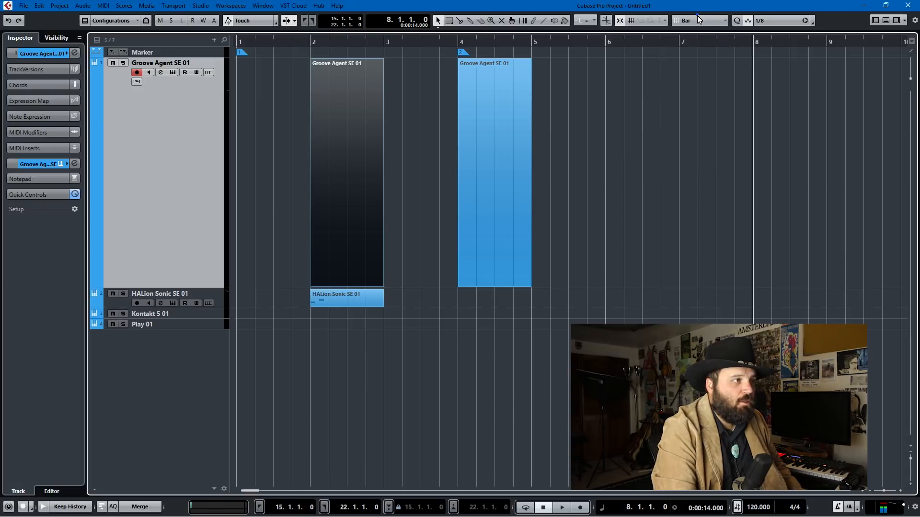
- Switch the project grid type through Beat and Use Quantize to Adapt to Zoom
{"action": "left_click", "coordinate": [699, 20]}
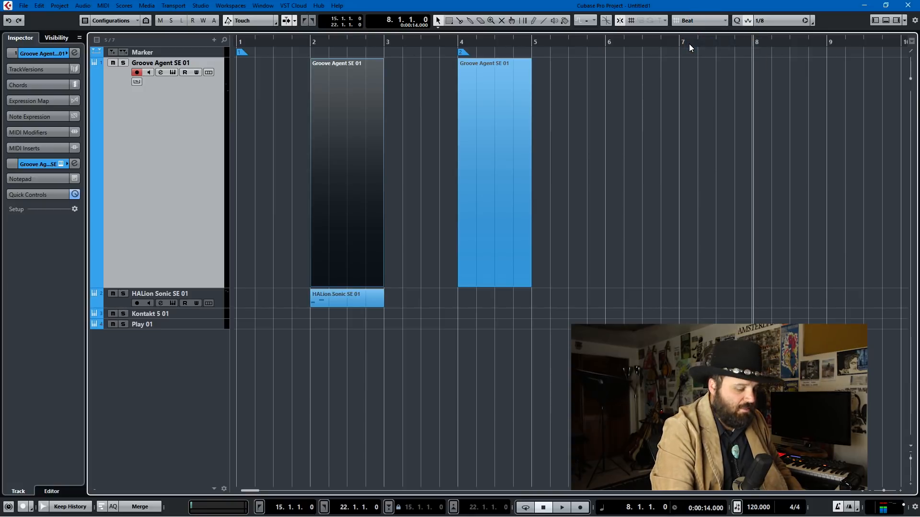
{"action": "scroll", "scroll_direction": "right", "scroll_amount": 3}
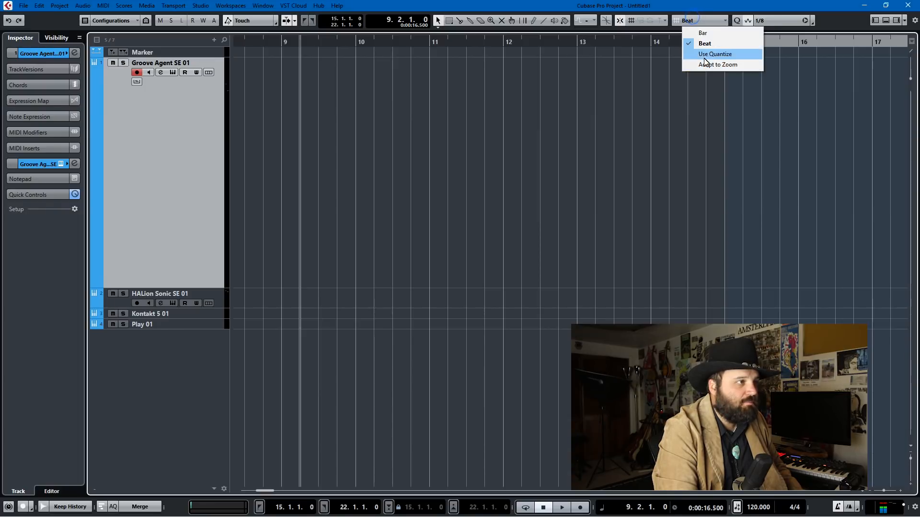
{"action": "left_click", "coordinate": [715, 53]}
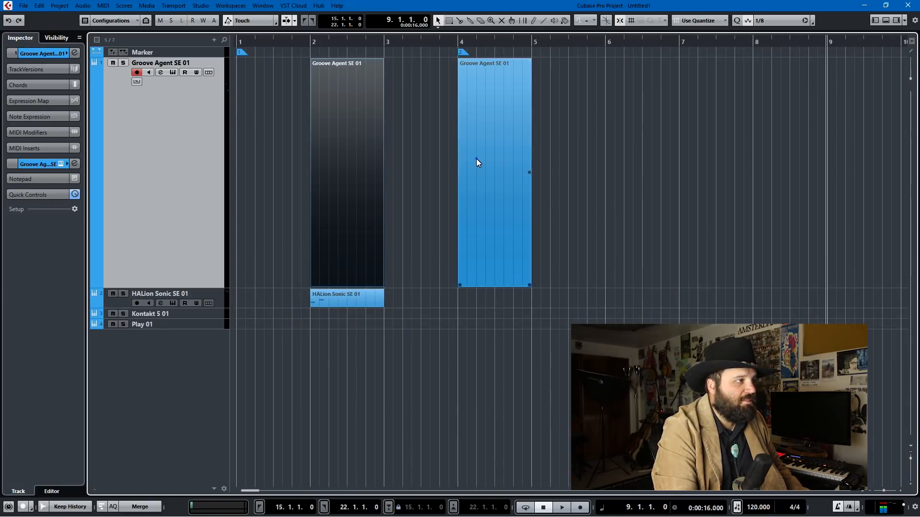
{"action": "left_click_drag", "start_coordinate": [492, 170], "coordinate": [525, 170]}
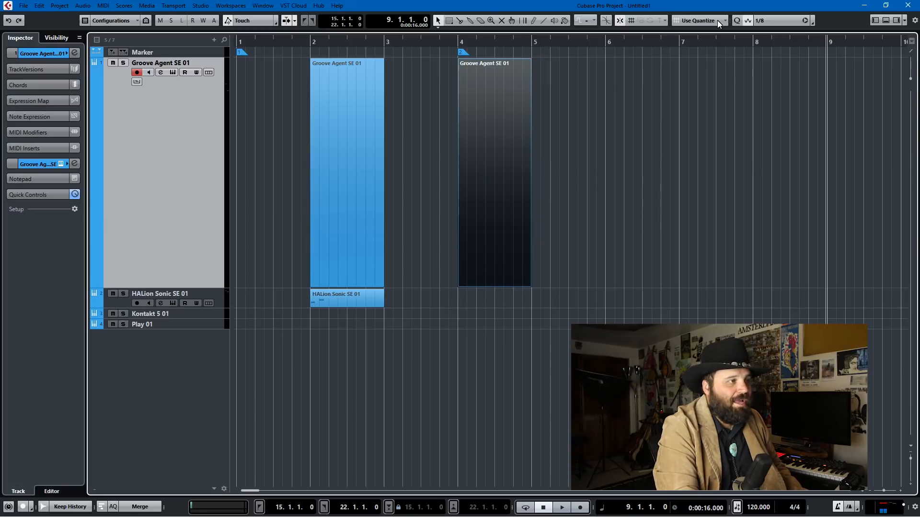
{"action": "left_click", "coordinate": [725, 21]}
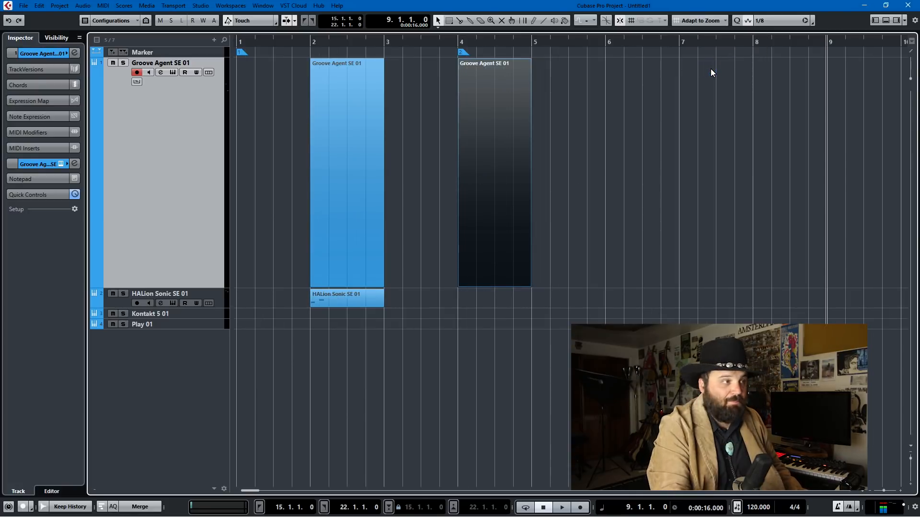
{"action": "mouse_move", "coordinate": [451, 224]}
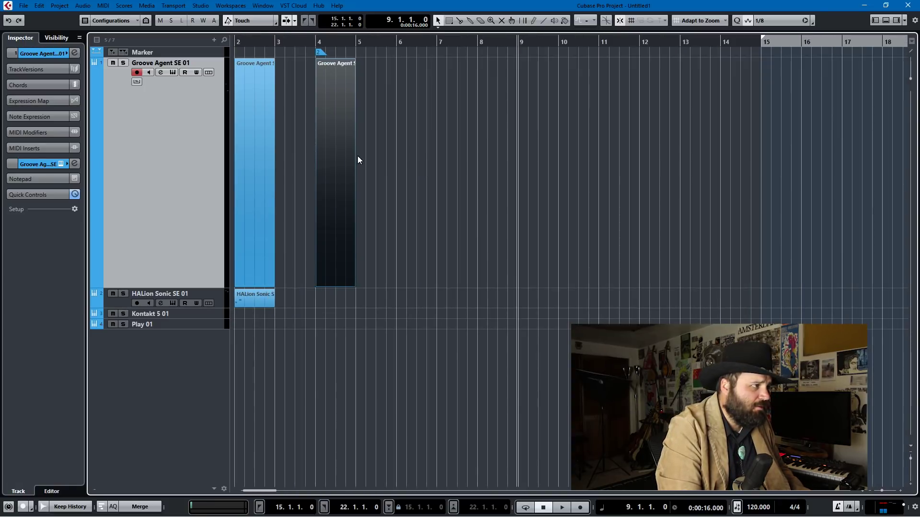
{"action": "mouse_move", "coordinate": [513, 11]}
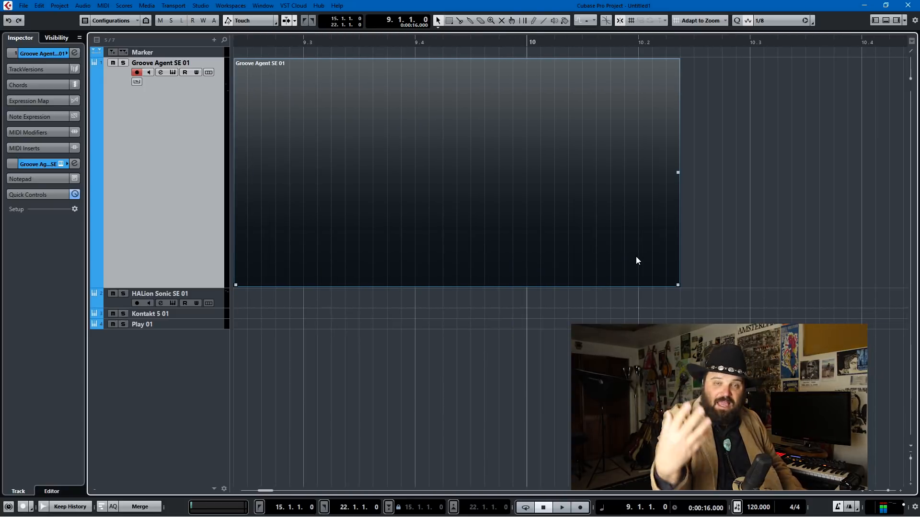
{"action": "mouse_move", "coordinate": [626, 109]}
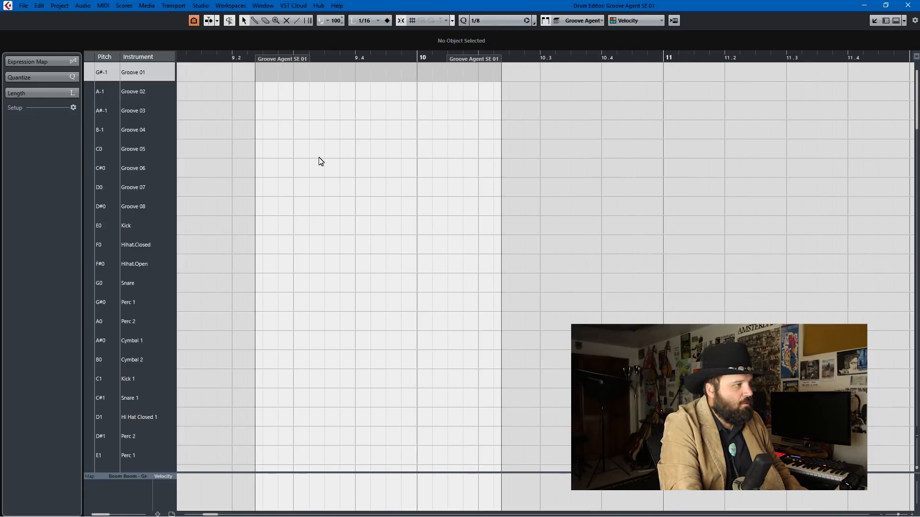
{"action": "mouse_move", "coordinate": [299, 187]}
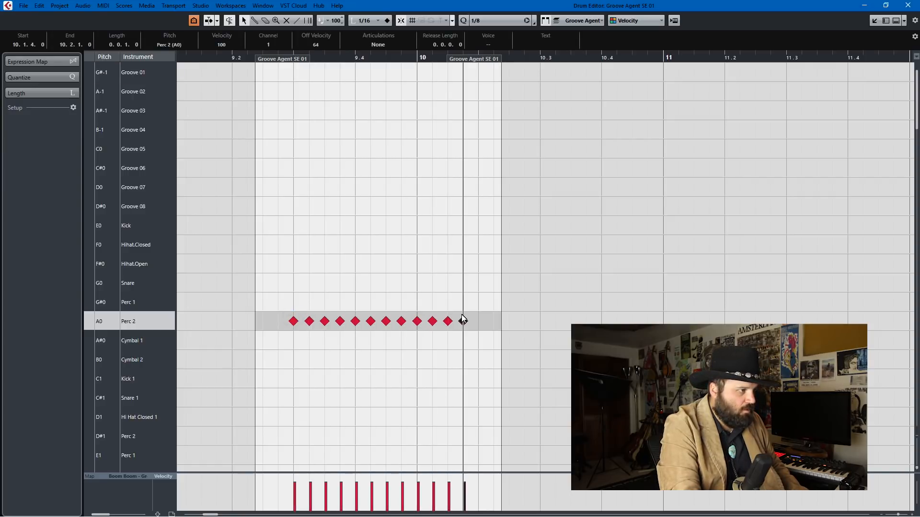
- Add another Perc 2 hit with the Drumstick tool to extend the evenly spaced run
{"action": "left_click", "coordinate": [478, 321]}
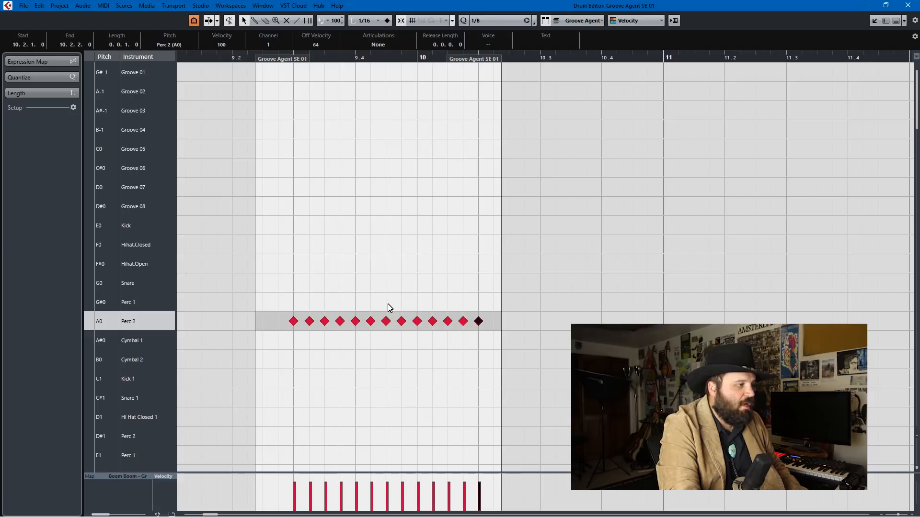